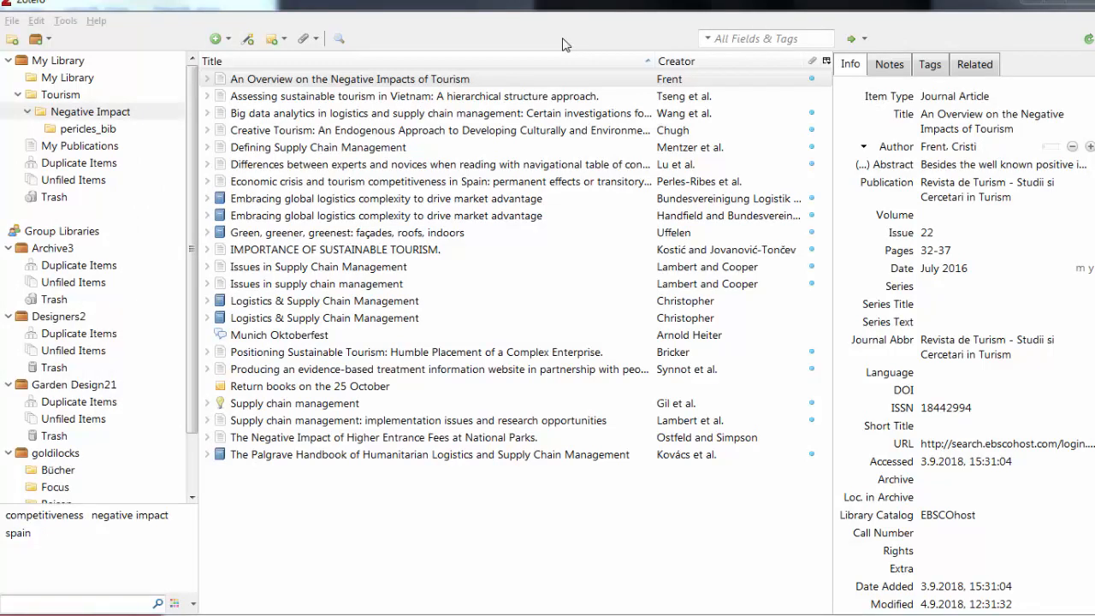
Step: View the Negative Impact collection in Zotero, then bring up the Word tourism document
click(90, 112)
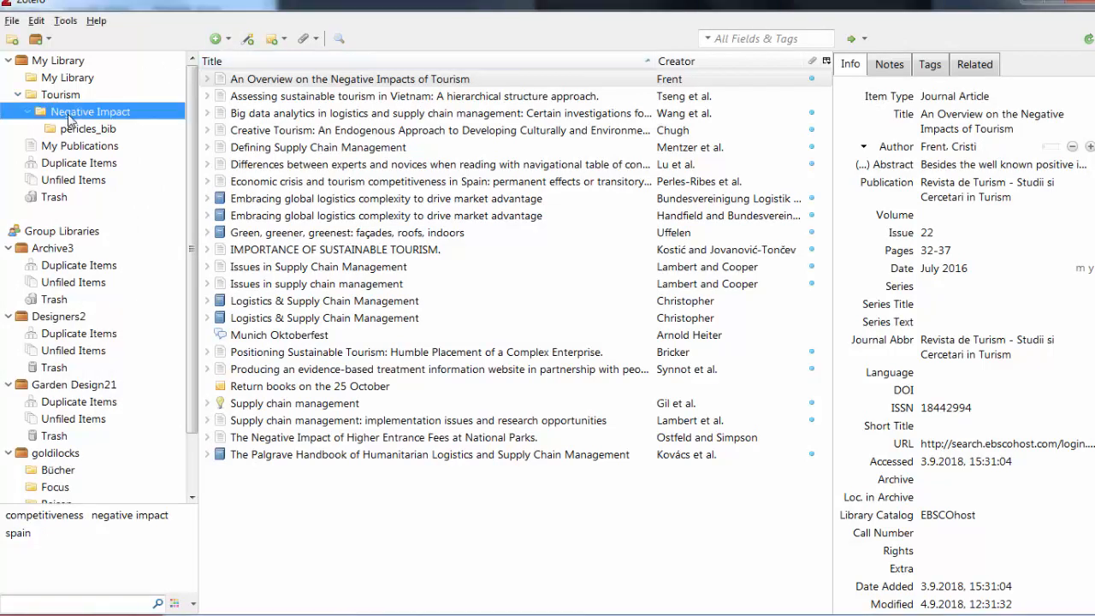
click(65, 20)
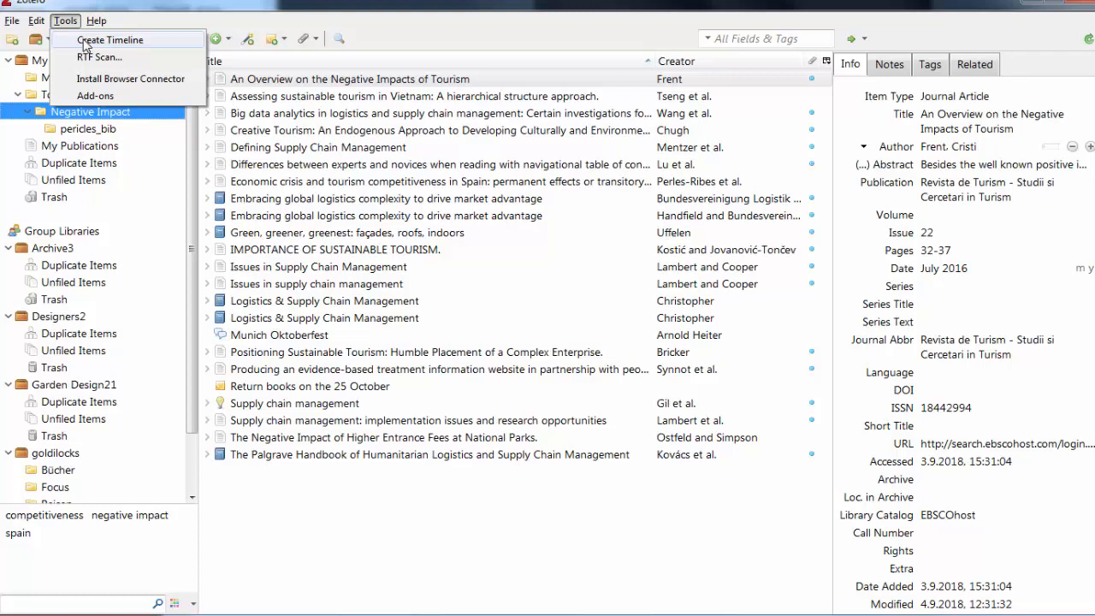
click(109, 39)
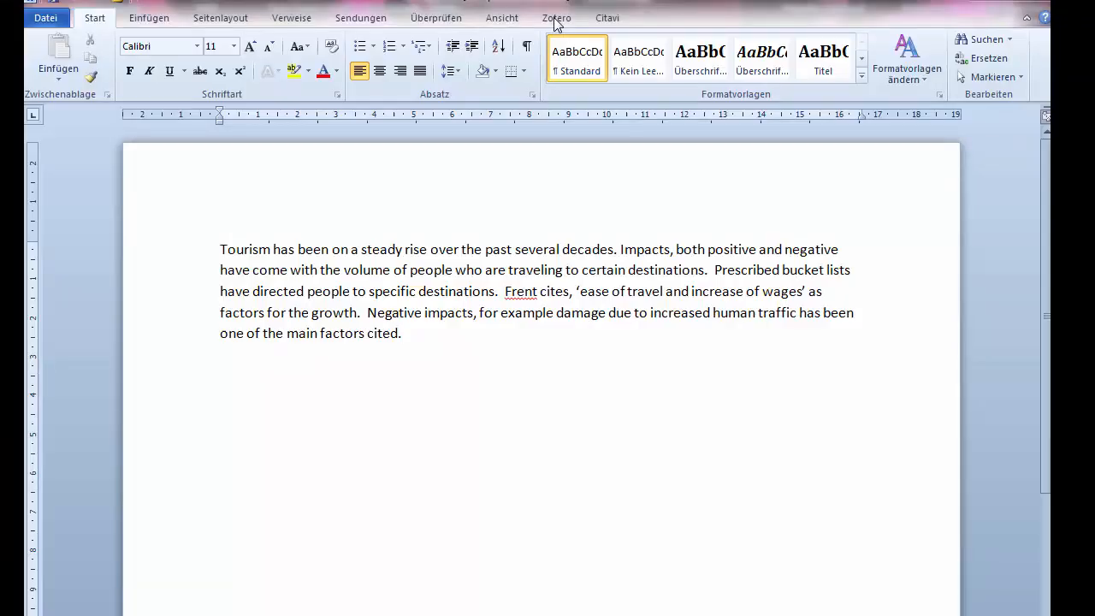
click(555, 17)
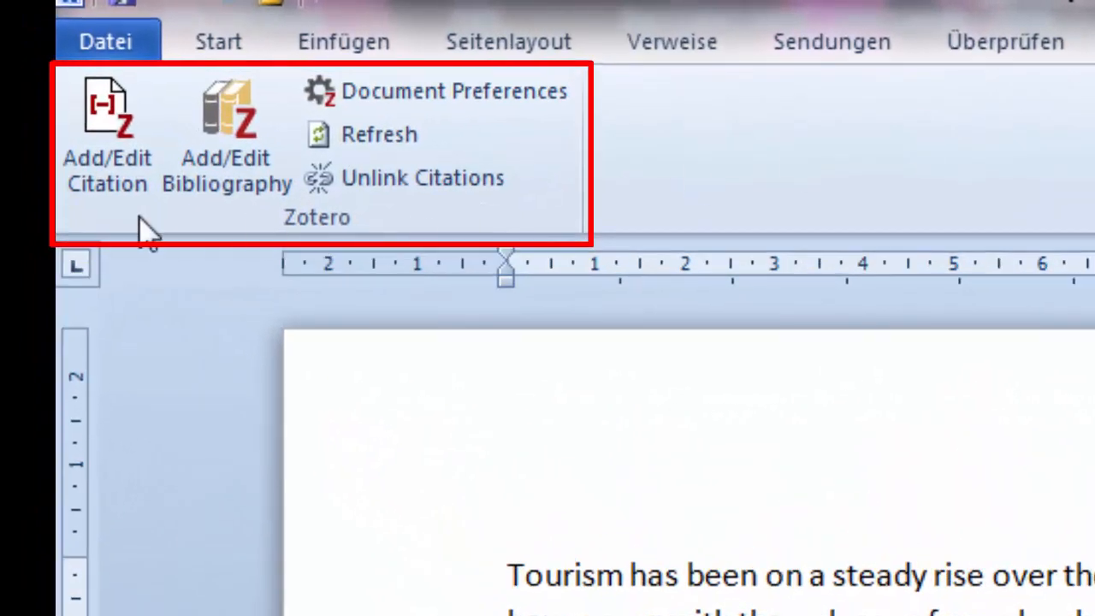
mouse_move(176, 227)
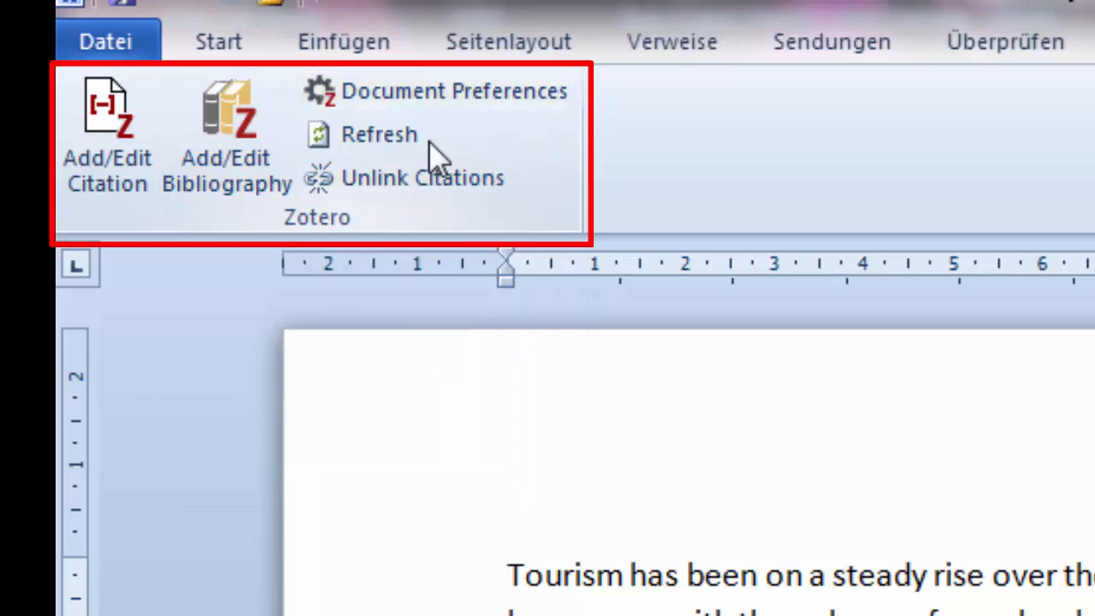
mouse_move(415, 236)
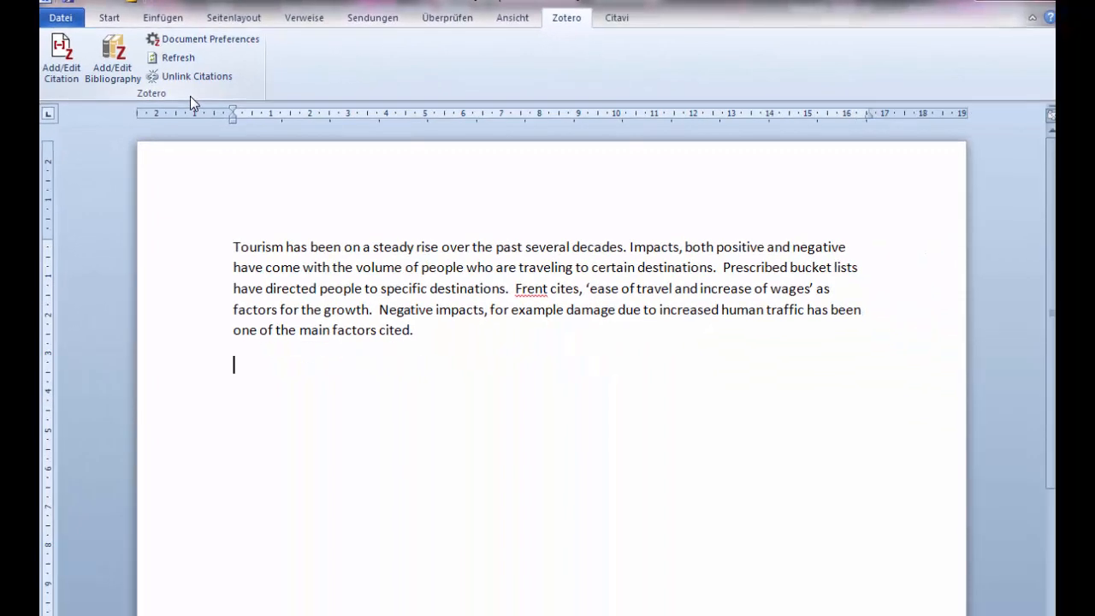
click(109, 17)
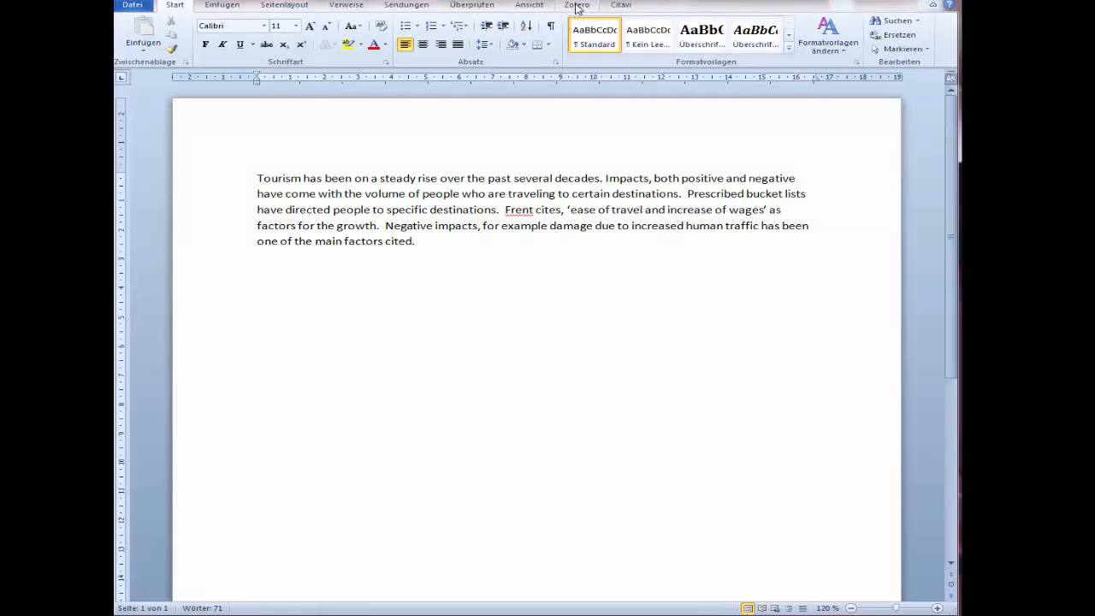
Step: Insert a Zotero citation for Uffelen 2017, page 45, after 'destinations'
click(577, 5)
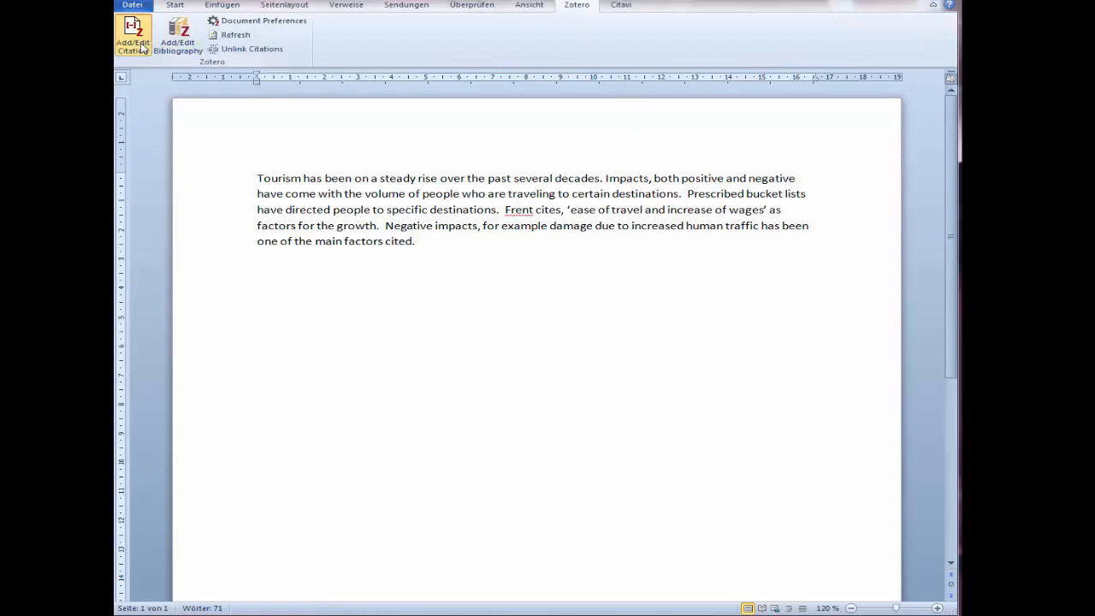
click(133, 37)
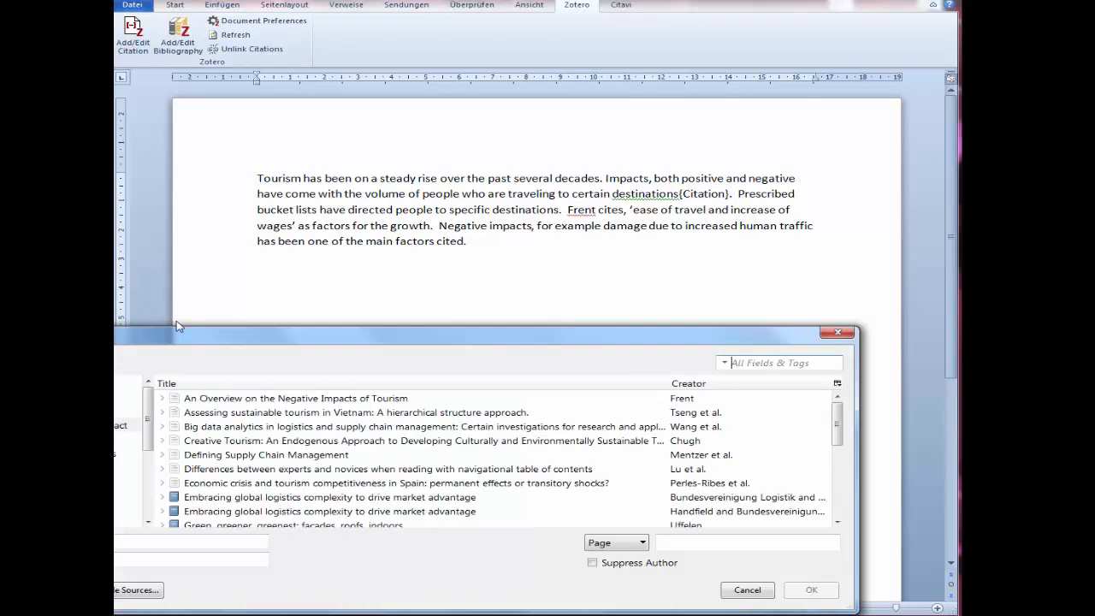
scroll(down, 3)
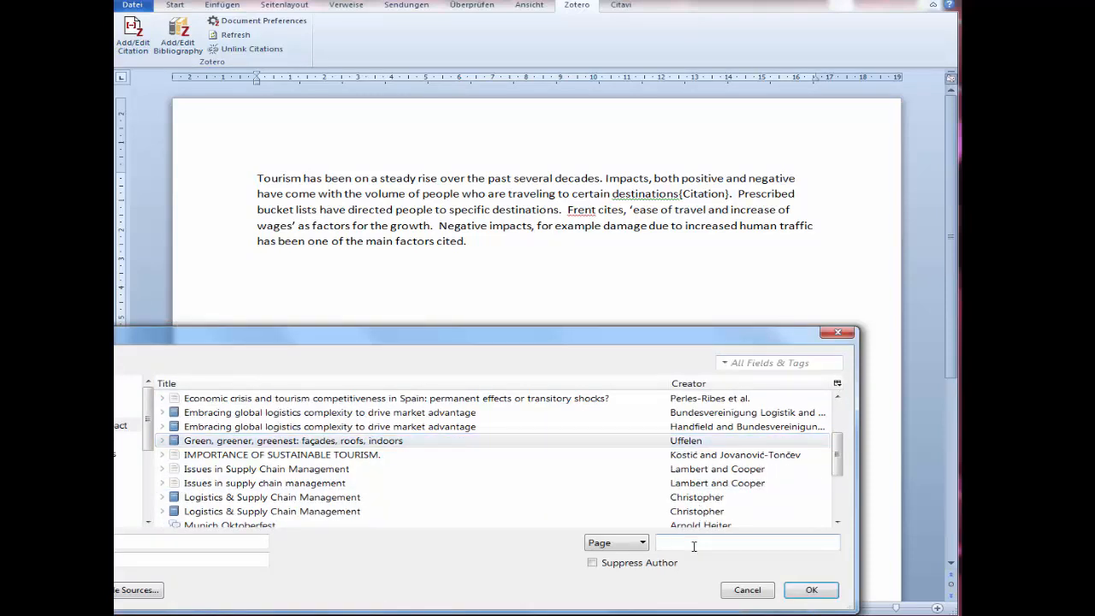
text(45)
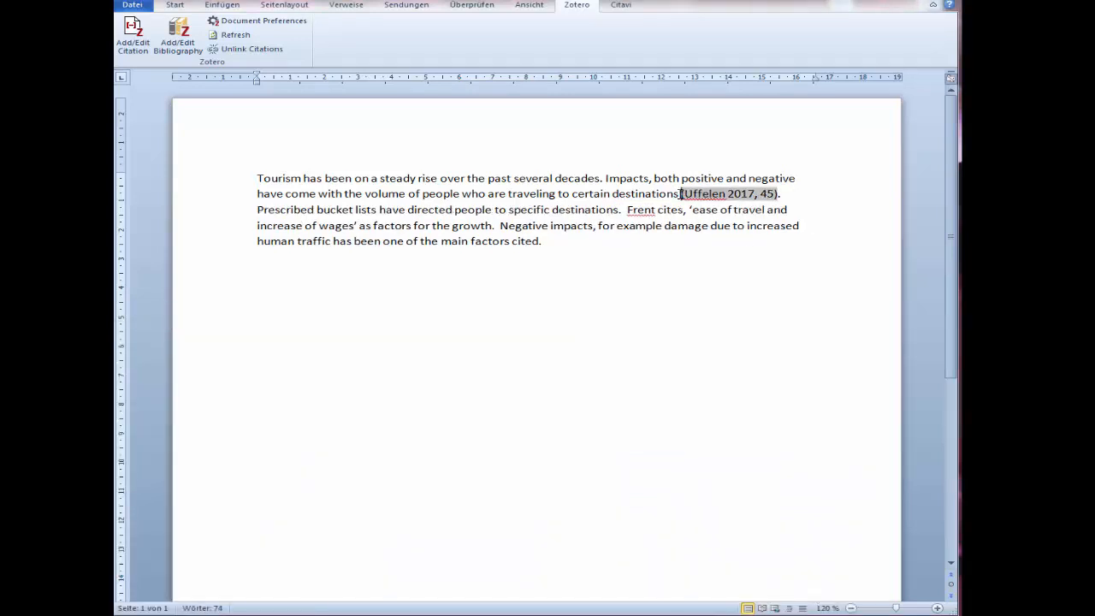
Step: Cite Frent after the author's name with the author suppressed, showing only (2016)
click(657, 210)
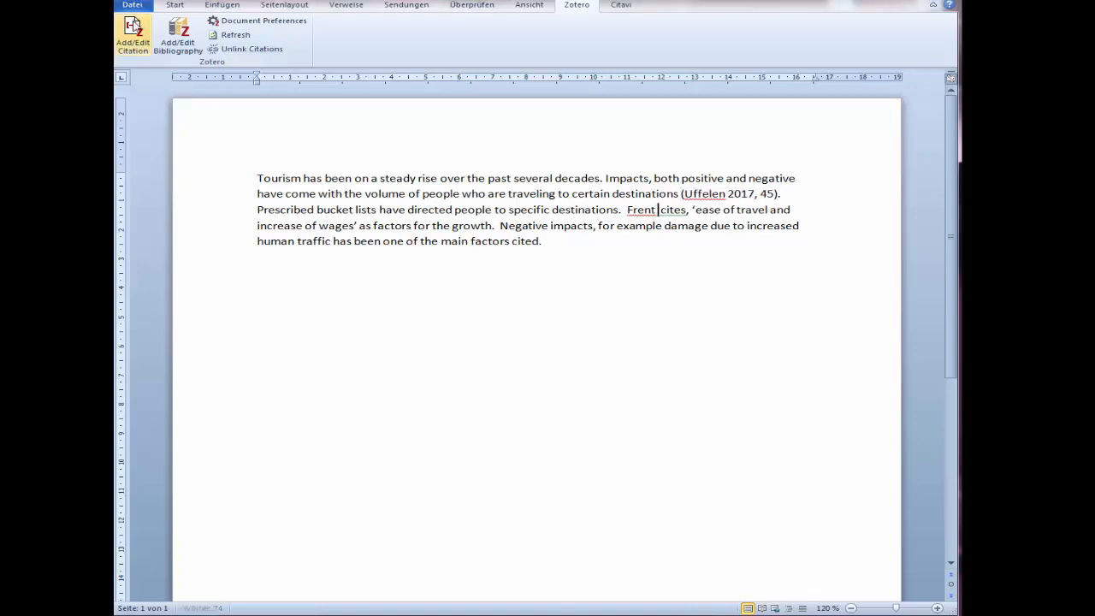
click(133, 36)
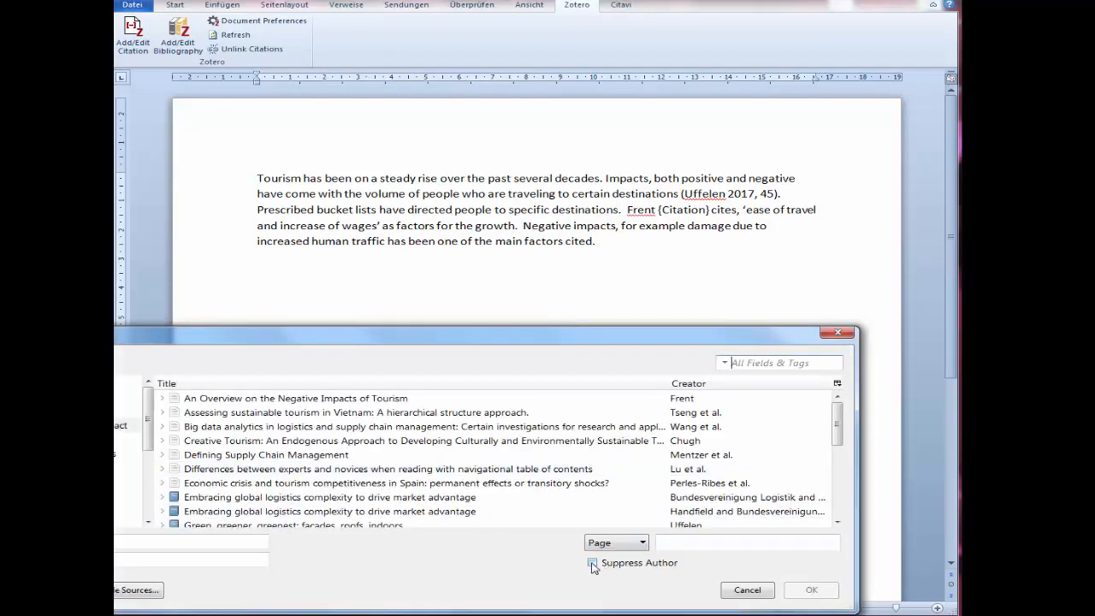
click(592, 562)
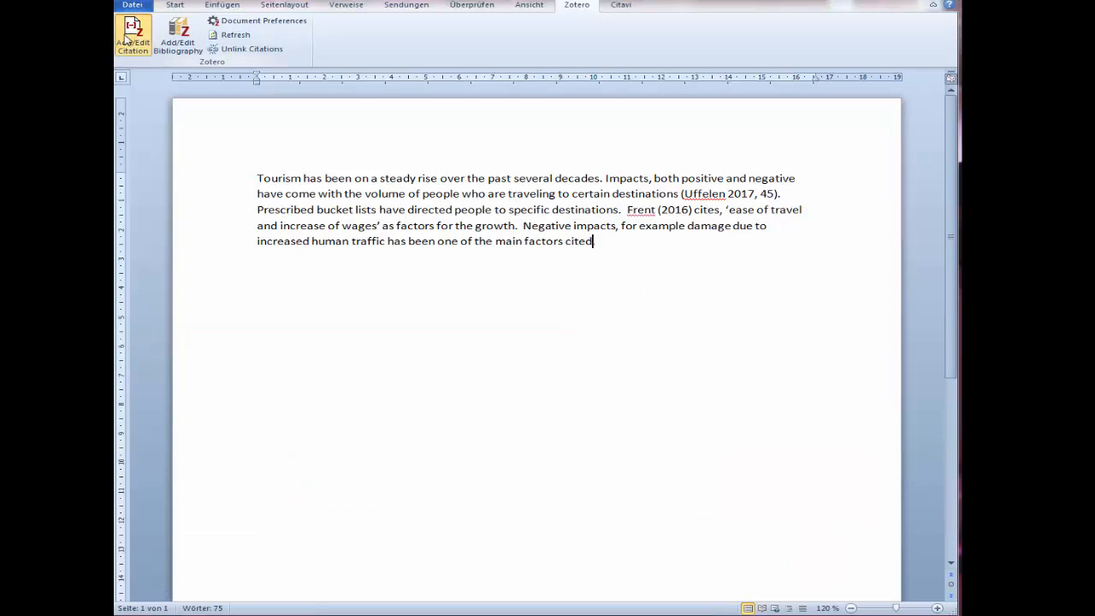
Step: Add a combined citation of Mentzer et al. 2001 and Tseng et al. 2018 after 'cited'
click(132, 36)
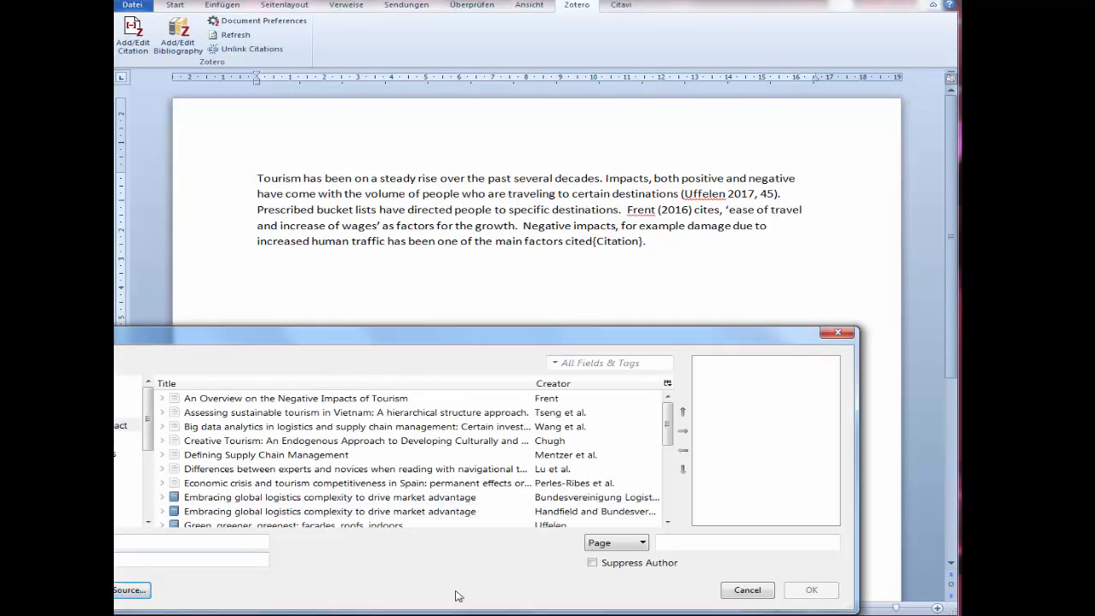
click(266, 454)
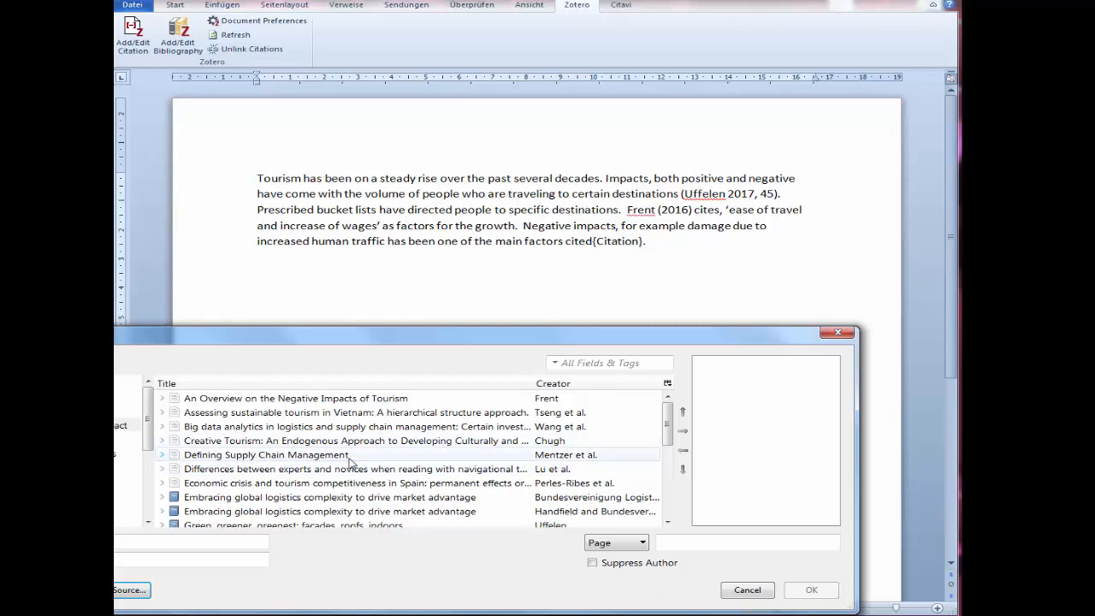
click(266, 455)
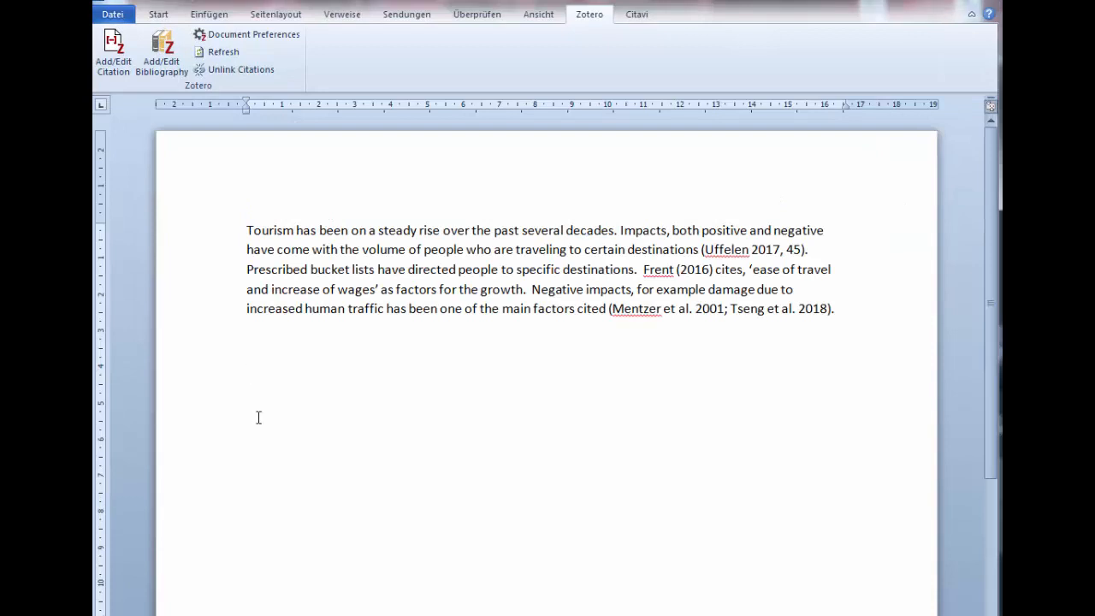
Step: Type a 'Bibliography' heading and insert the Zotero reference list beneath it
text(Bibl)
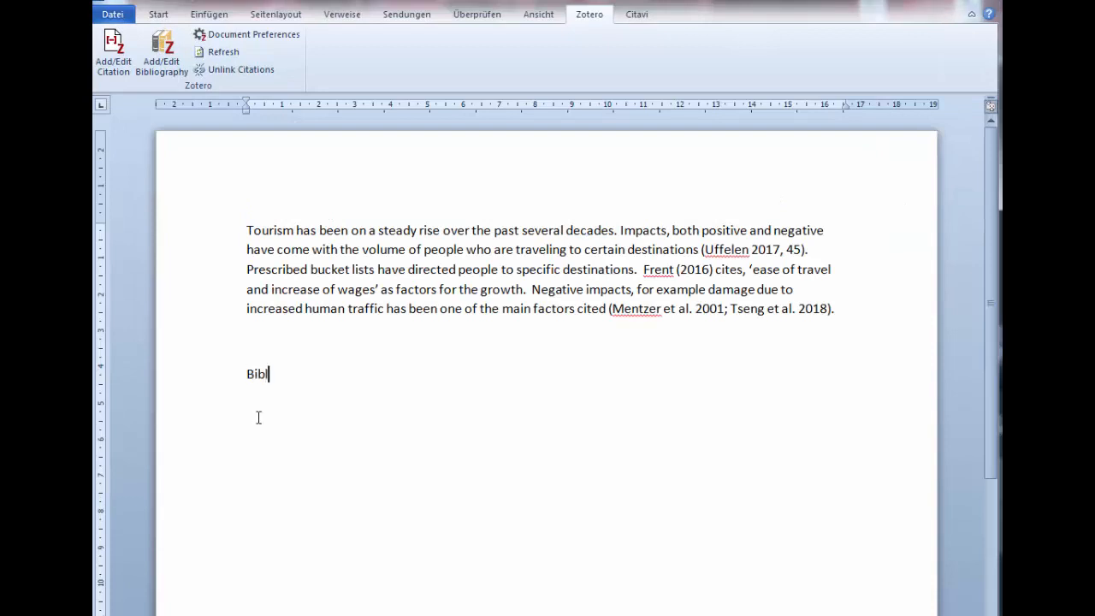
text(iography)
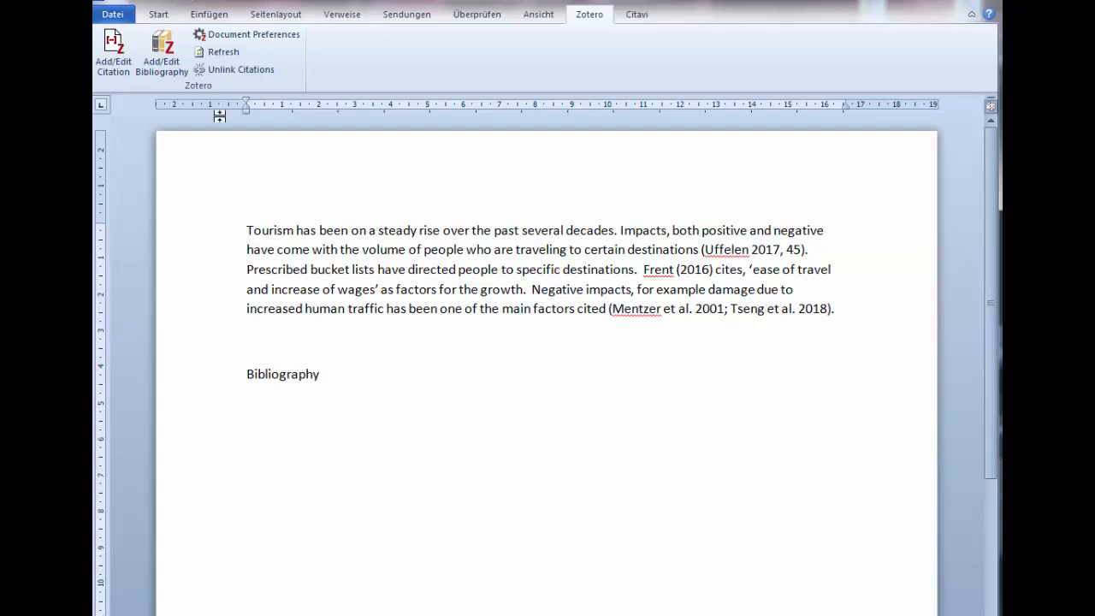
click(162, 51)
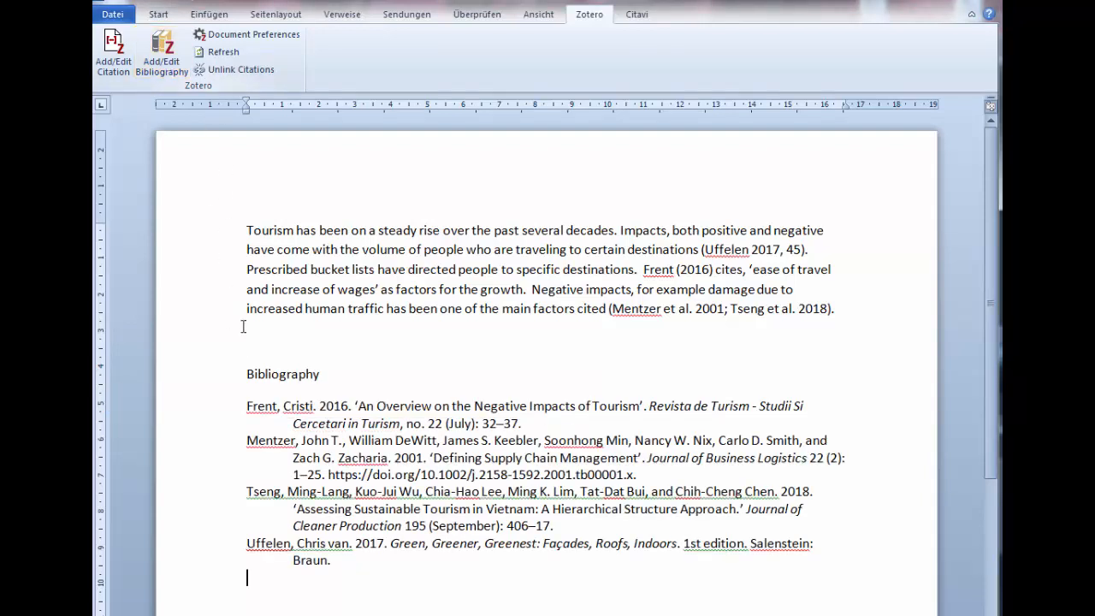